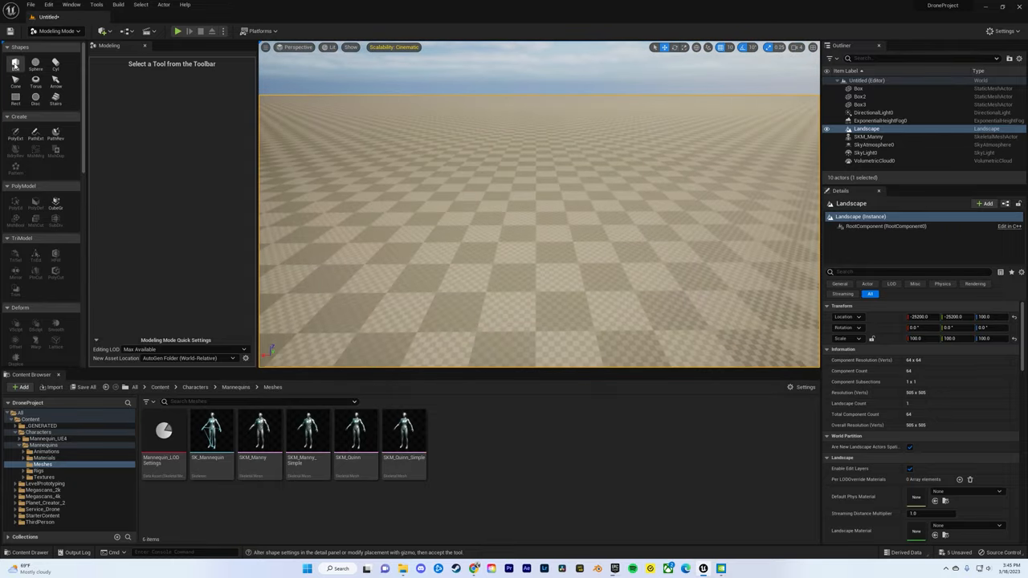
Step: Create a box with the Box tool and accept it onto the checkered landscape
click(15, 65)
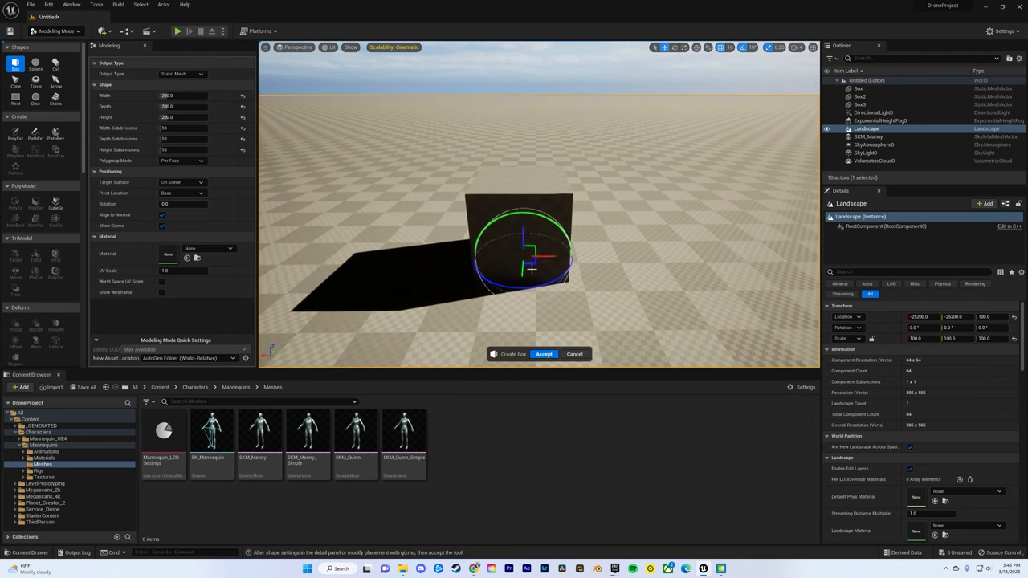
click(543, 354)
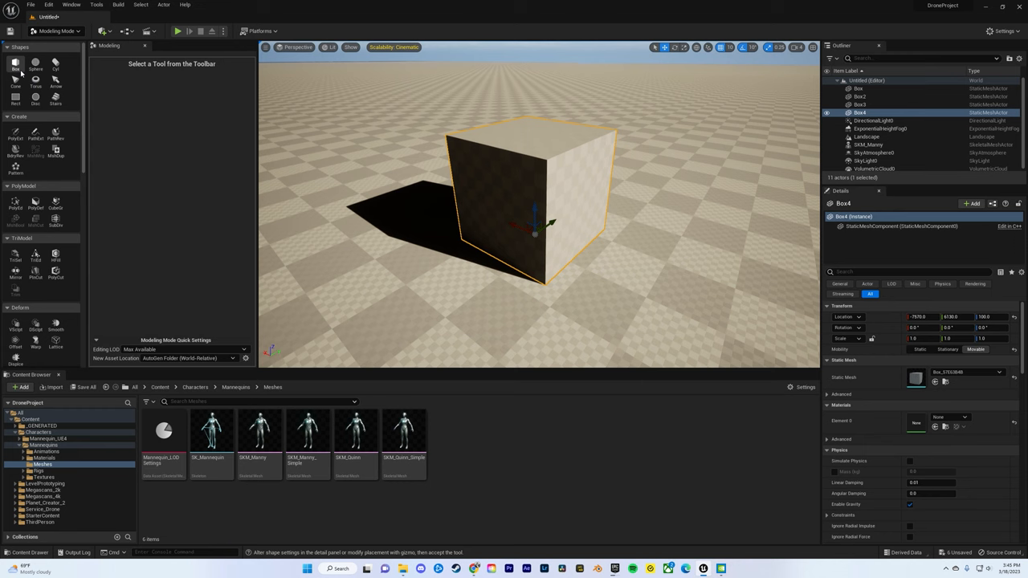
mouse_move(16, 202)
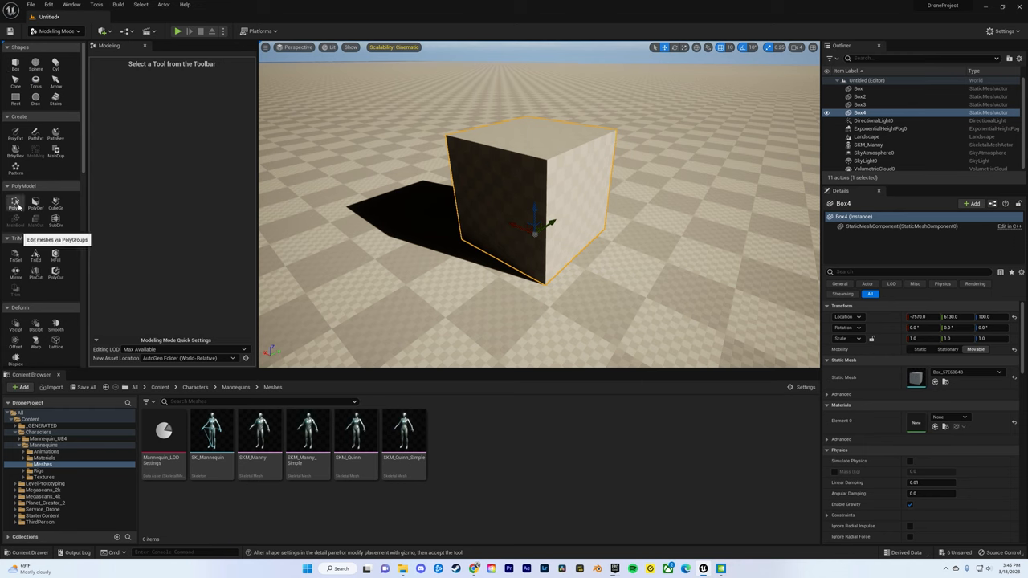
Step: Start PolyEdit on the box and marquee-select all of its edges
click(14, 202)
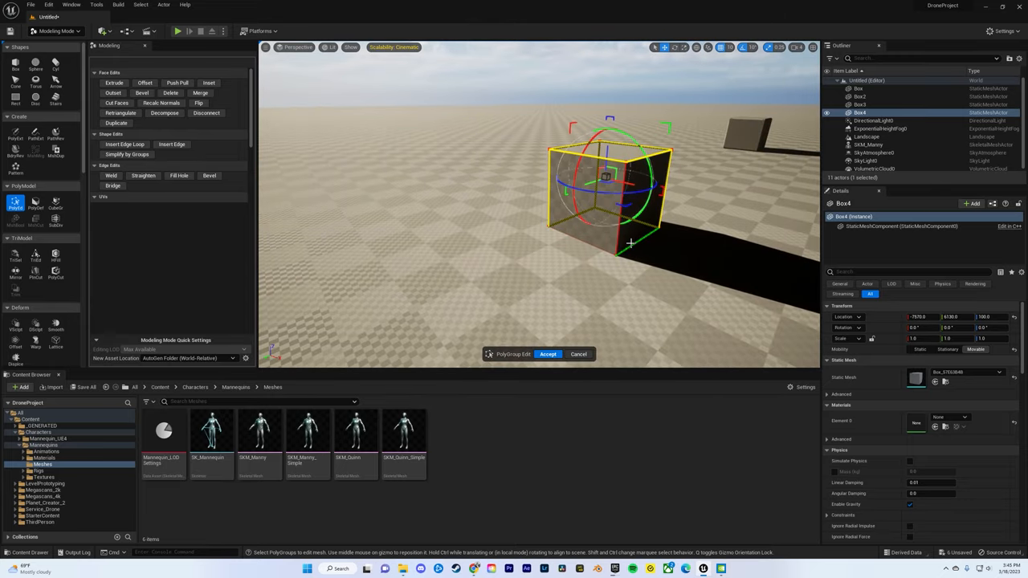
drag(630, 244, 660, 241)
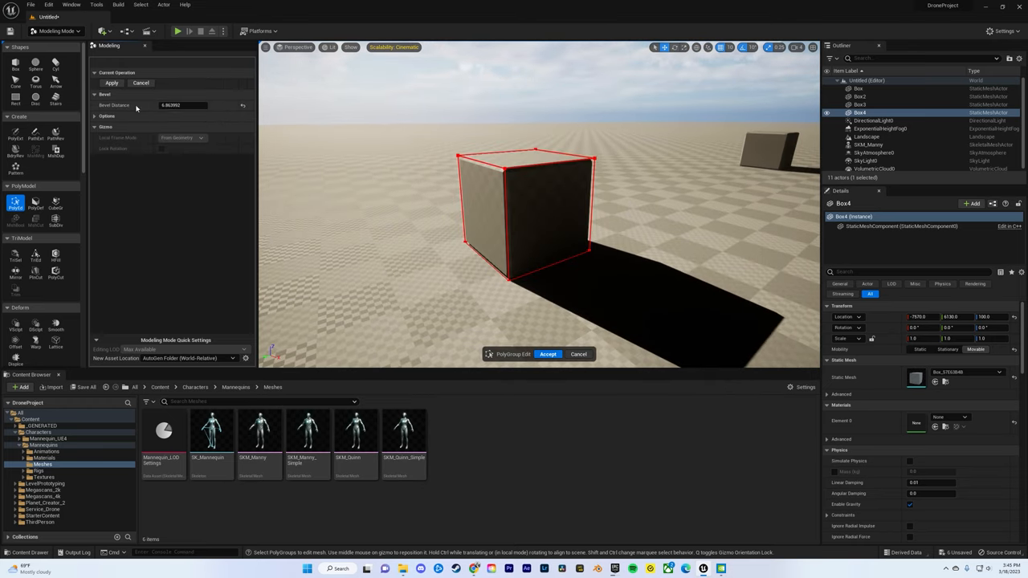
Step: Bevel the selected edges with the entered Bevel Distance and accept the PolyEdit result
text(11.8947)
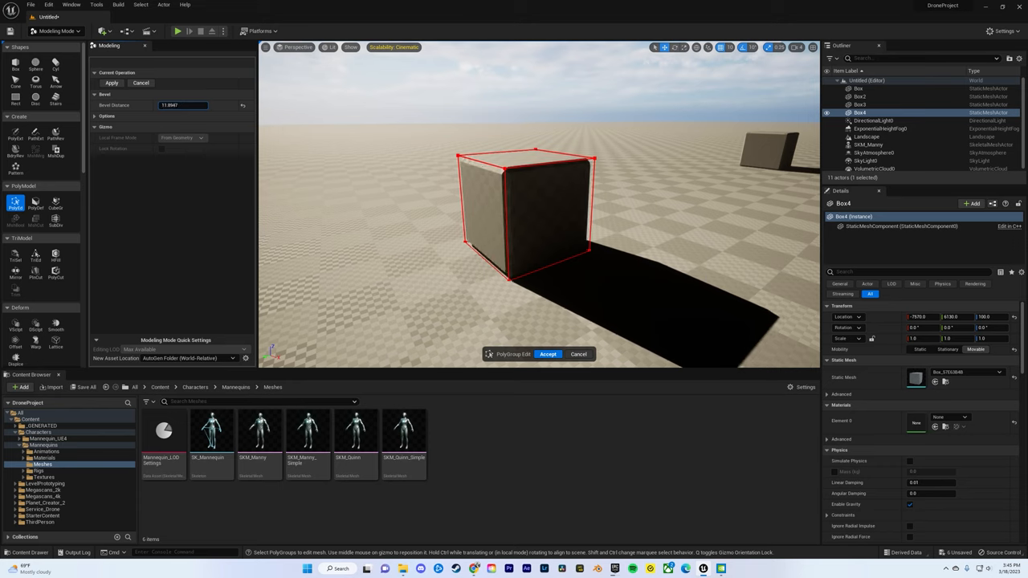
text(166.048187)
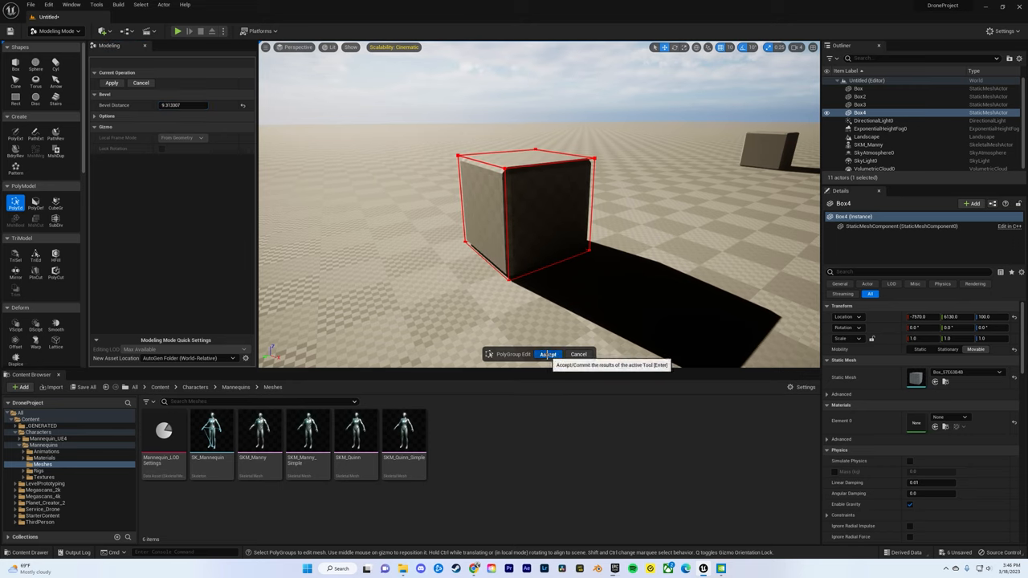
click(549, 355)
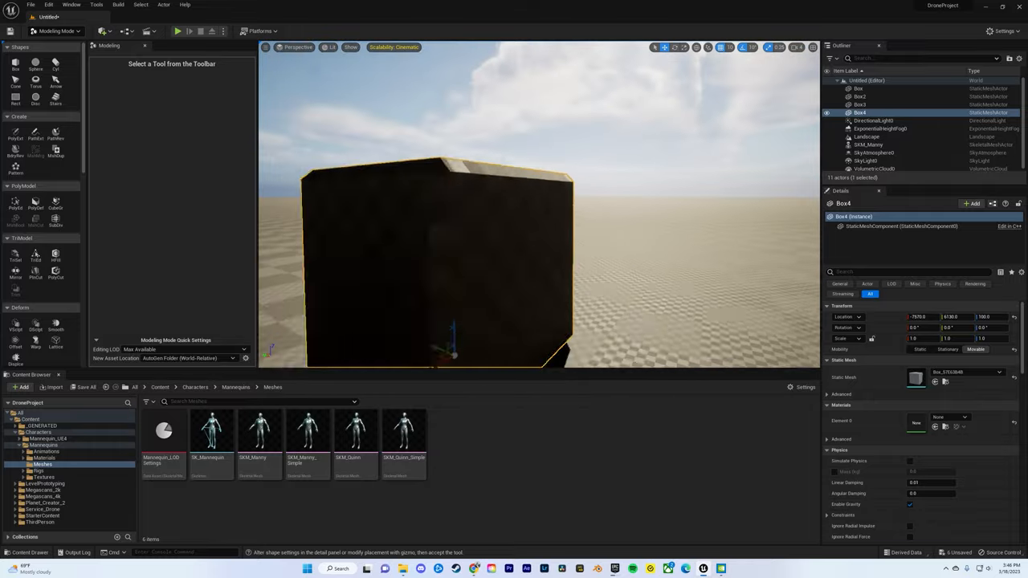